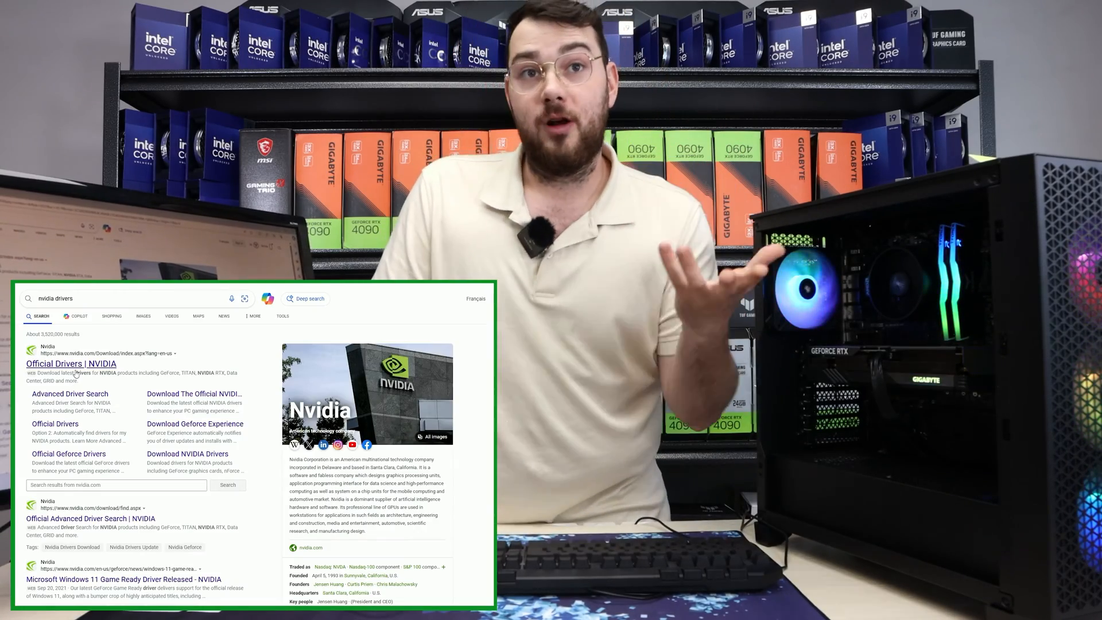
# - Open the 'Official Drivers | NVIDIA' result from the Bing search
pyautogui.click(70, 363)
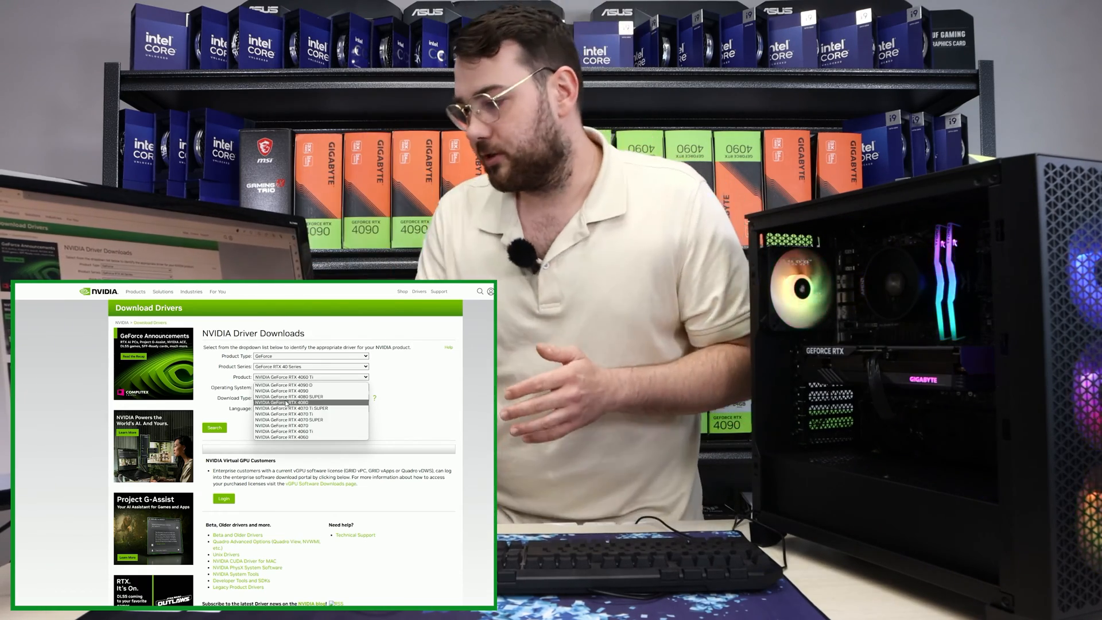
# - Select GeForce RTX 4060 Ti, search, and download the Game Ready Driver
pyautogui.click(309, 376)
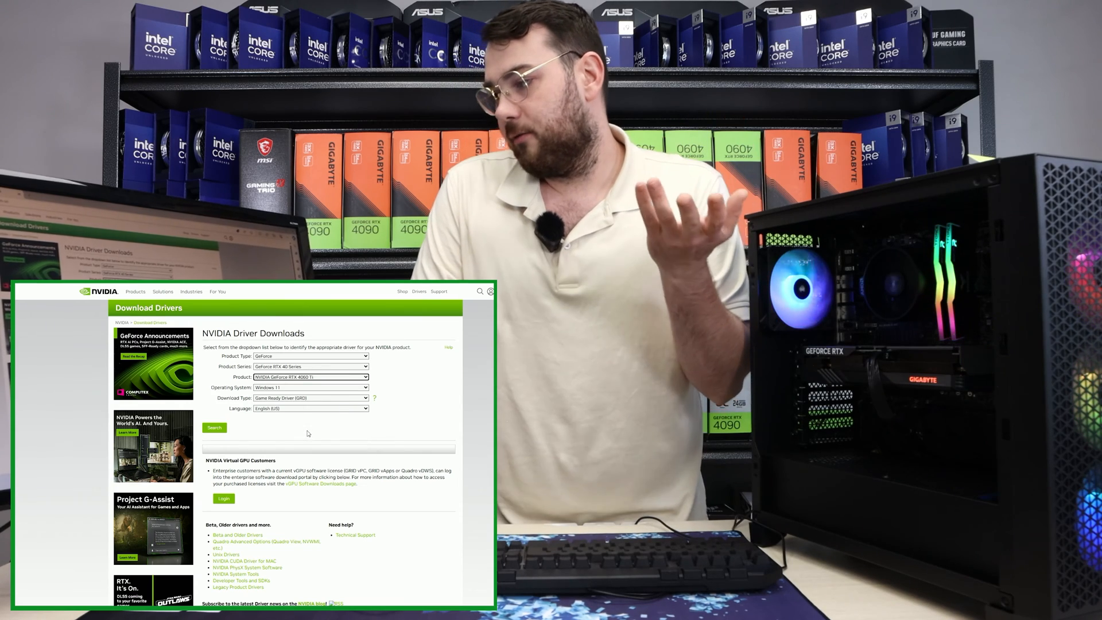
pyautogui.click(310, 388)
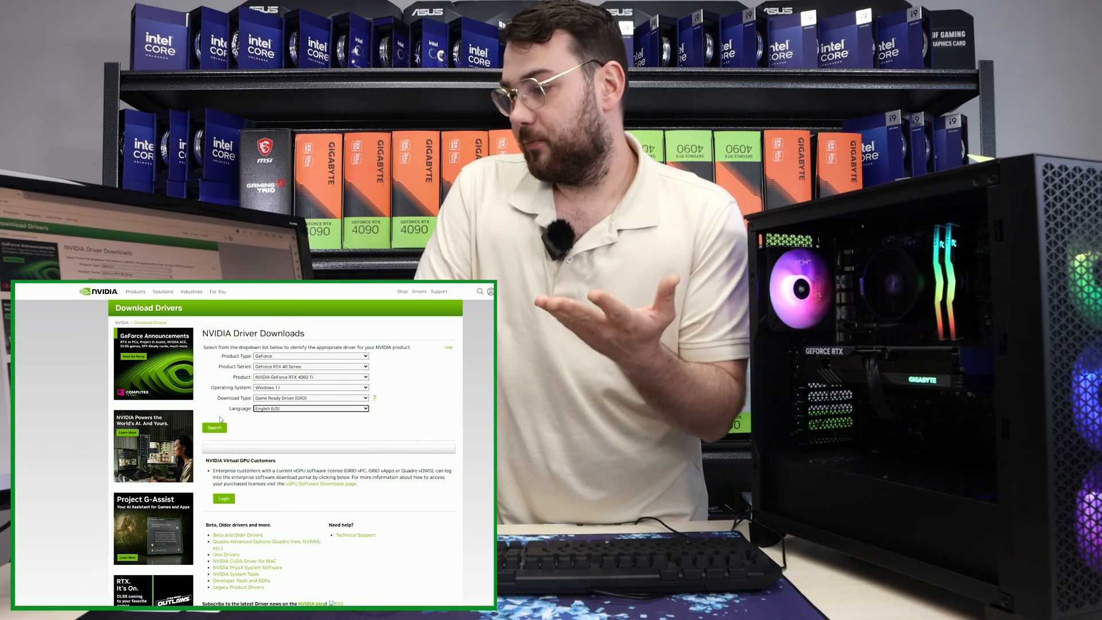
pyautogui.click(214, 428)
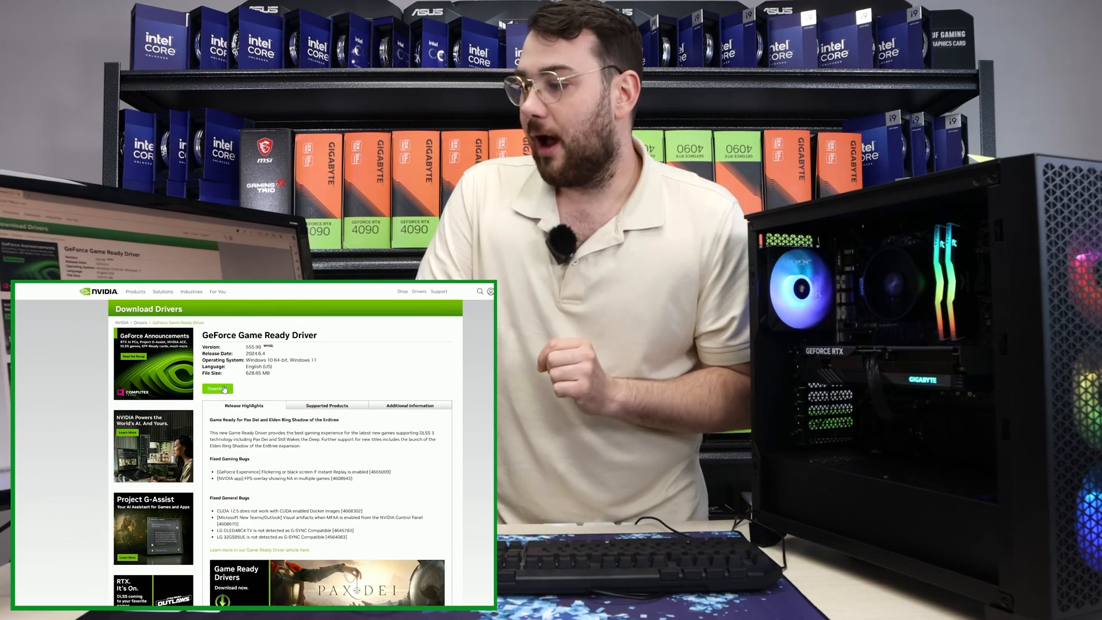
pyautogui.click(217, 388)
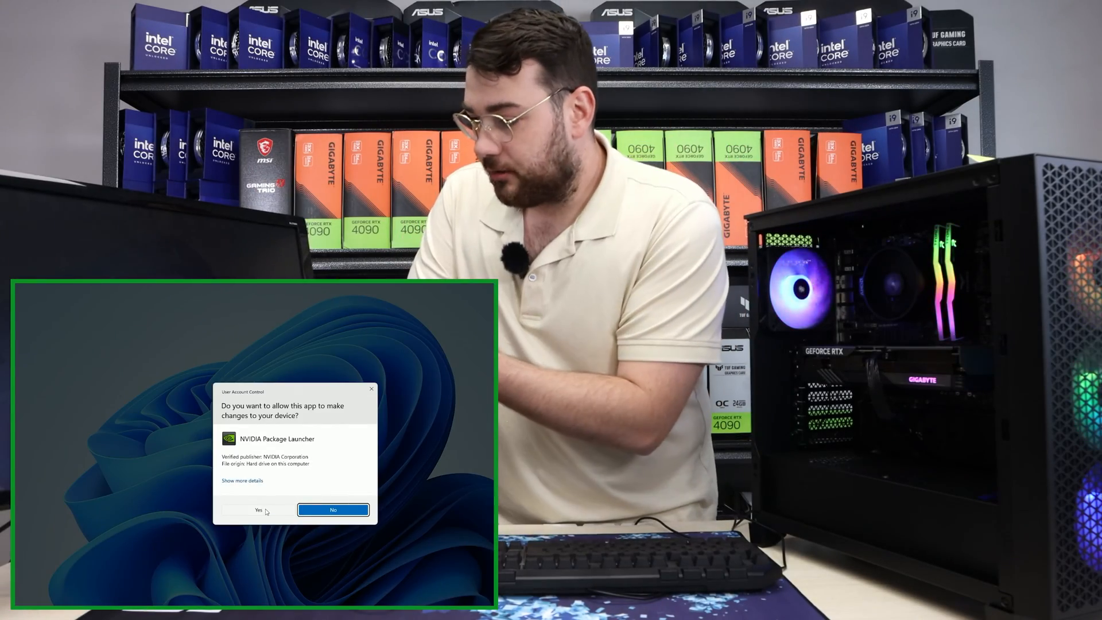
# - Approve the UAC prompt and extract the driver package to the default folder
pyautogui.click(257, 509)
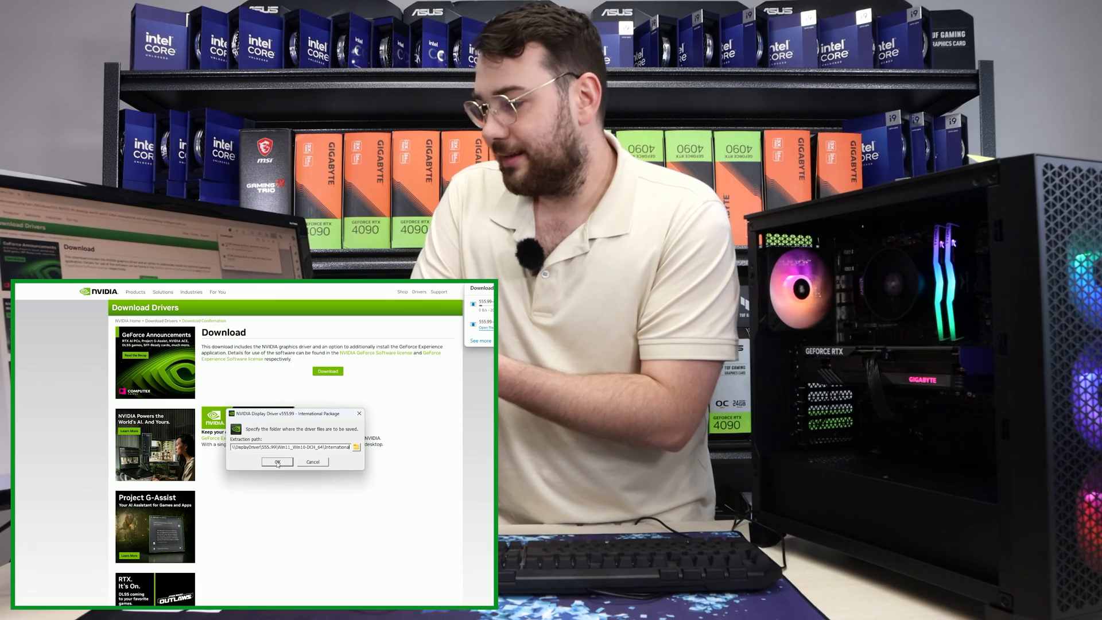
pyautogui.click(277, 461)
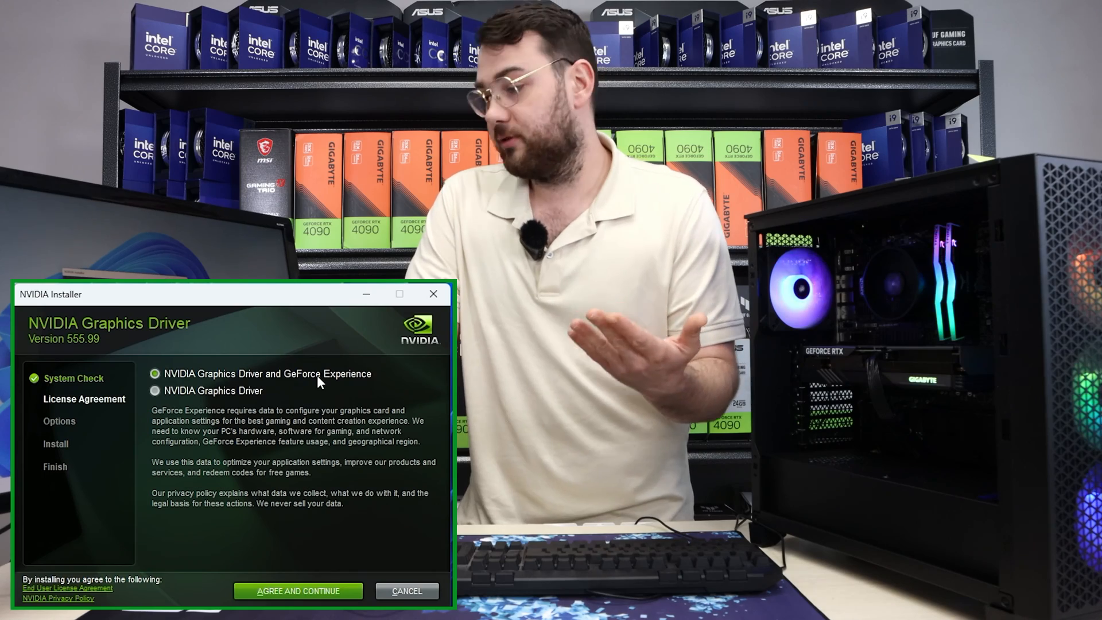
# - Pick 'NVIDIA Graphics Driver and GeForce Experience' and accept the license
pyautogui.click(297, 591)
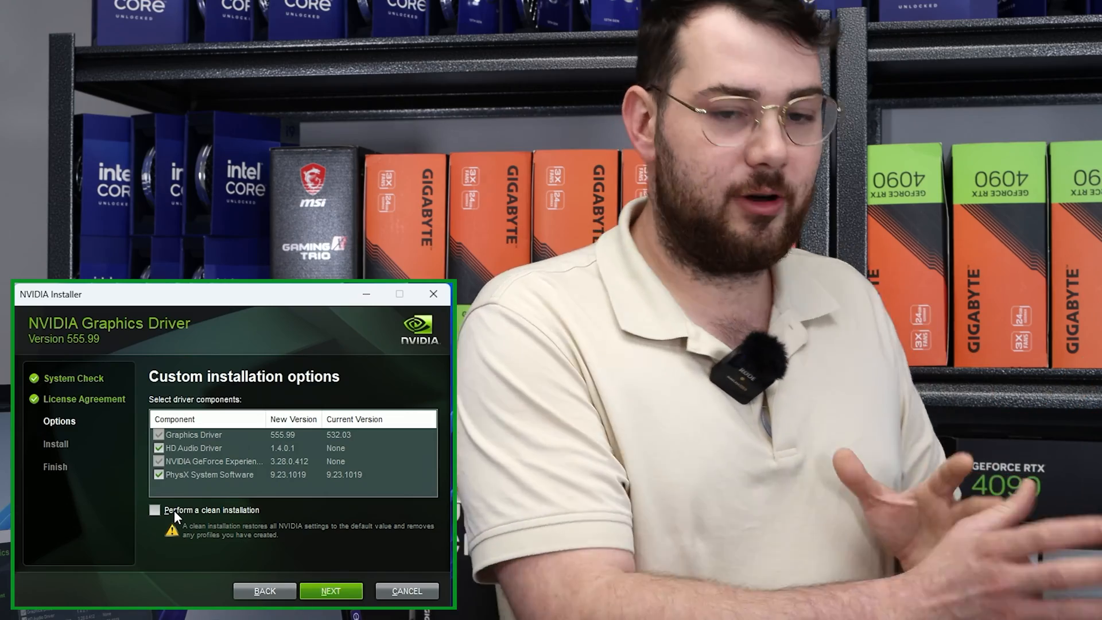
# - Enable 'Perform a clean installation' and start installing all components
pyautogui.click(156, 510)
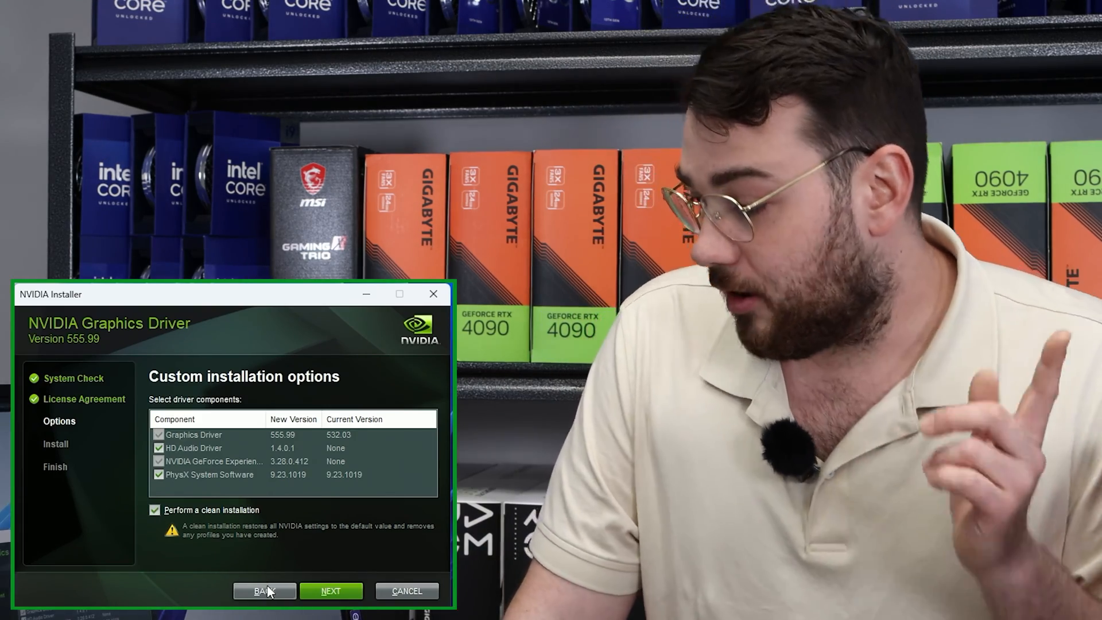
pyautogui.click(330, 590)
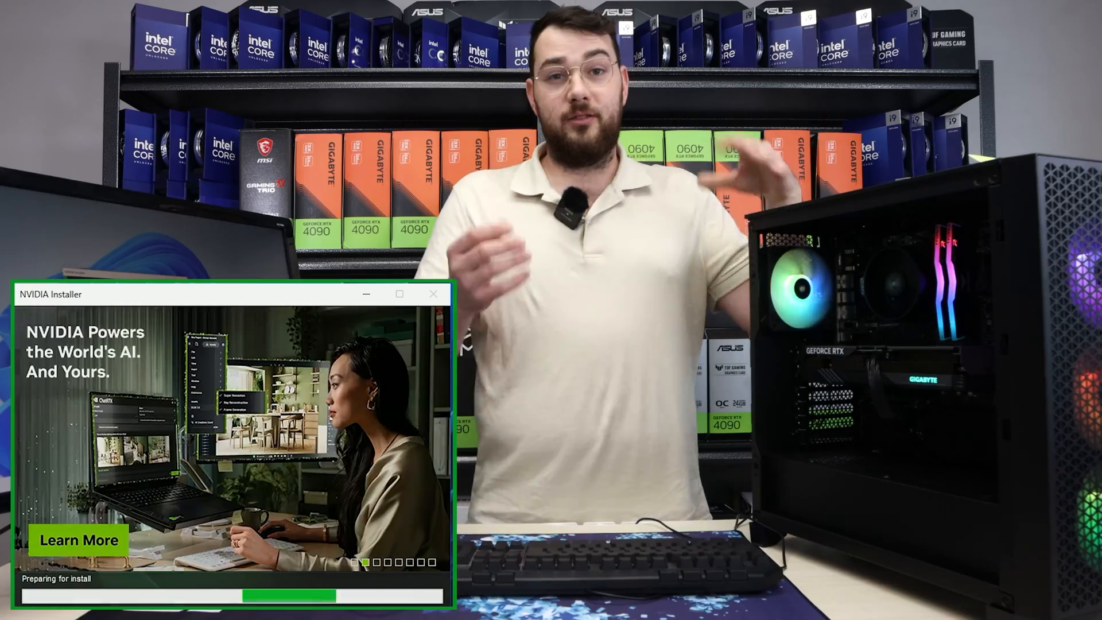